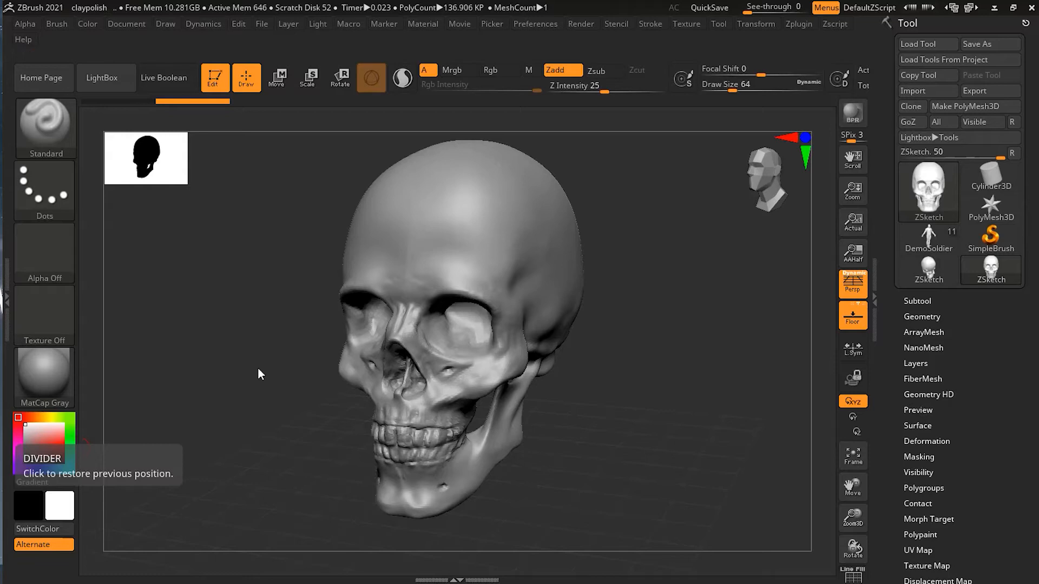
mouse_move(530, 303)
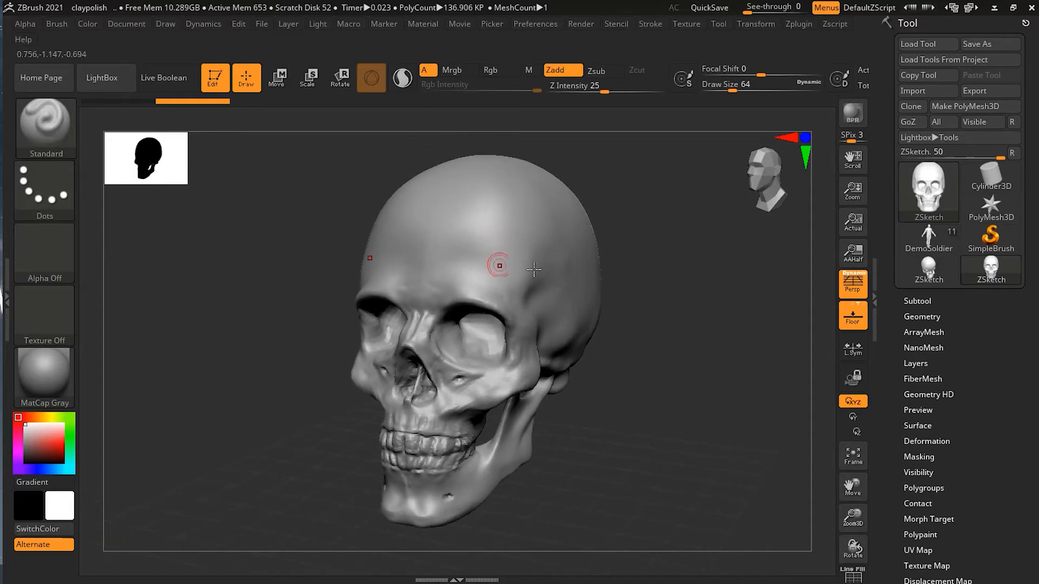
mouse_move(565, 290)
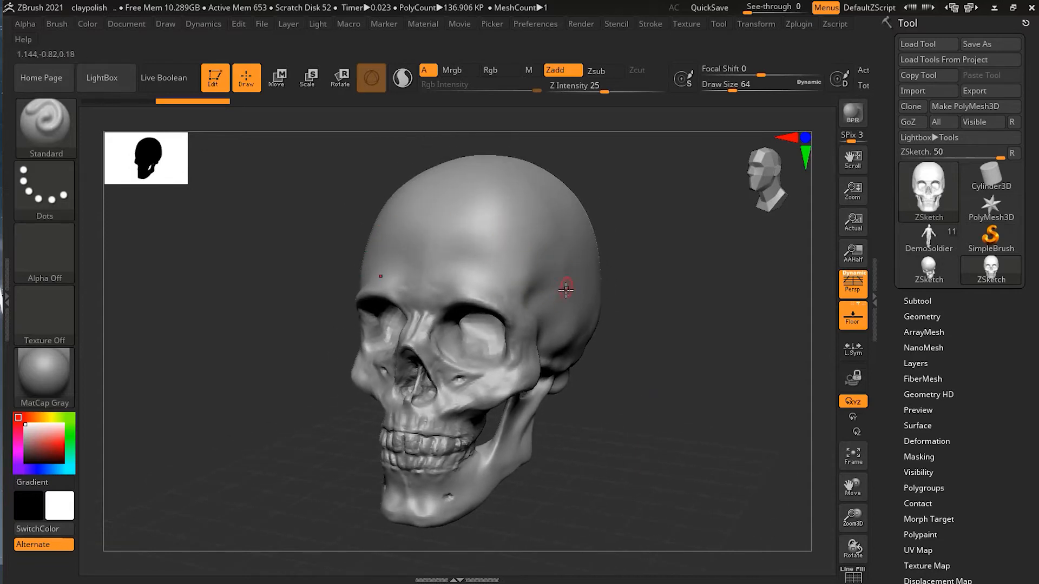
mouse_move(550, 303)
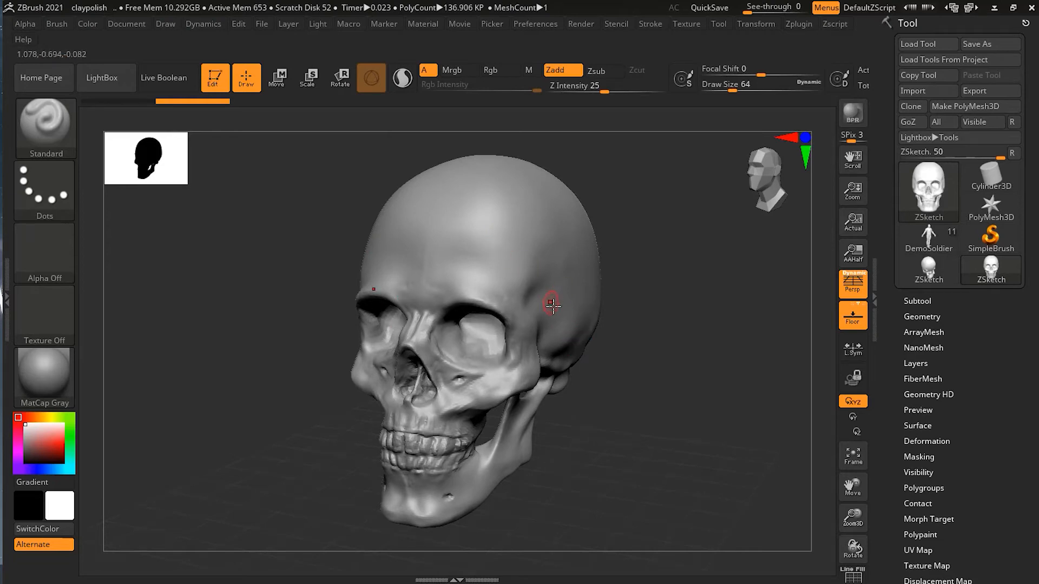
mouse_move(574, 295)
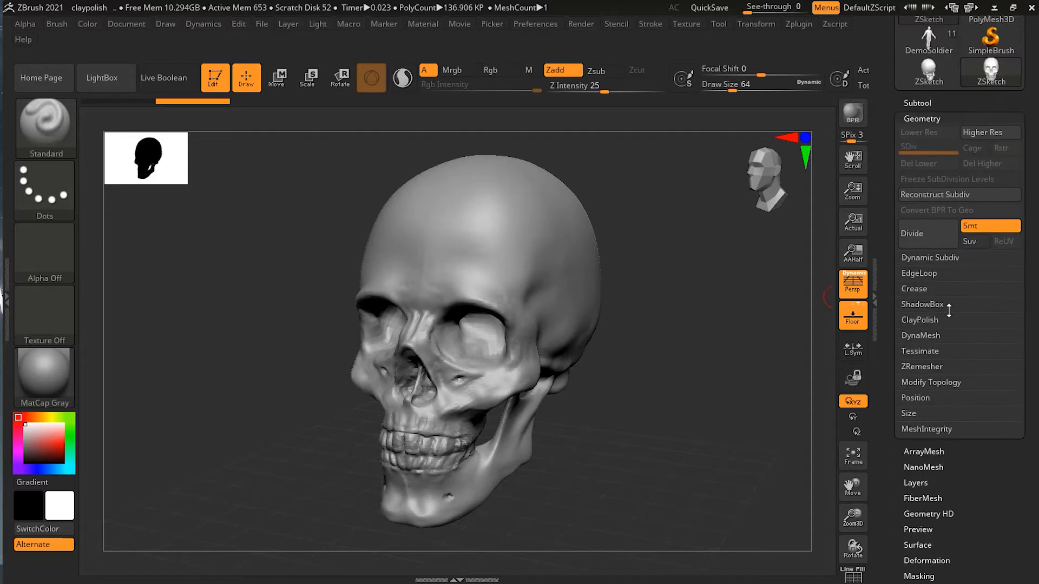
- Expand Geometry > ClayPolish and polish the skull with default Max, Min, Sharp and Soft values
click(920, 320)
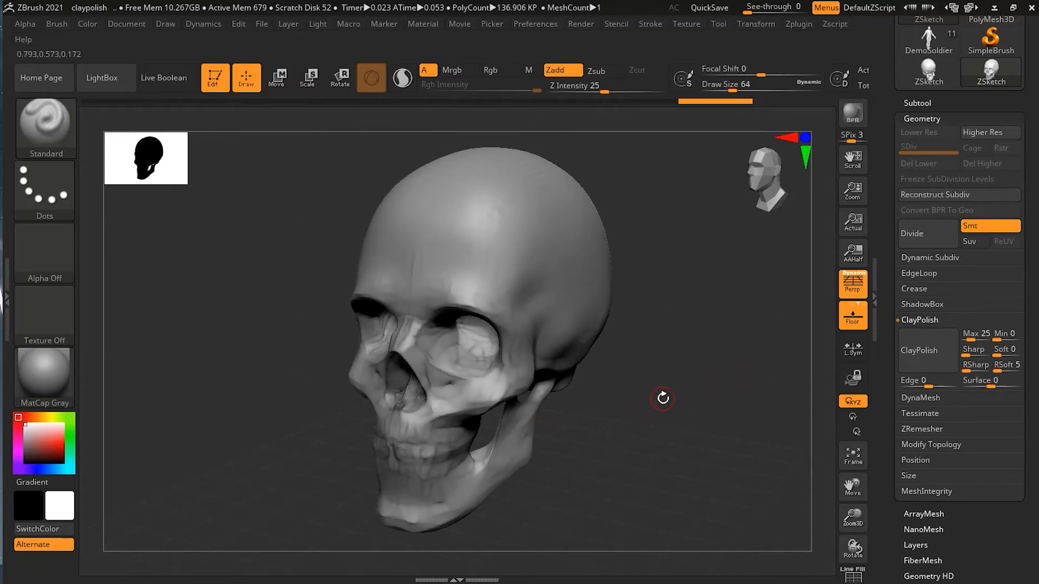
- Let the polish finish, reducing the skull to hard faceted planes with teeth and fine detail gone
click(499, 70)
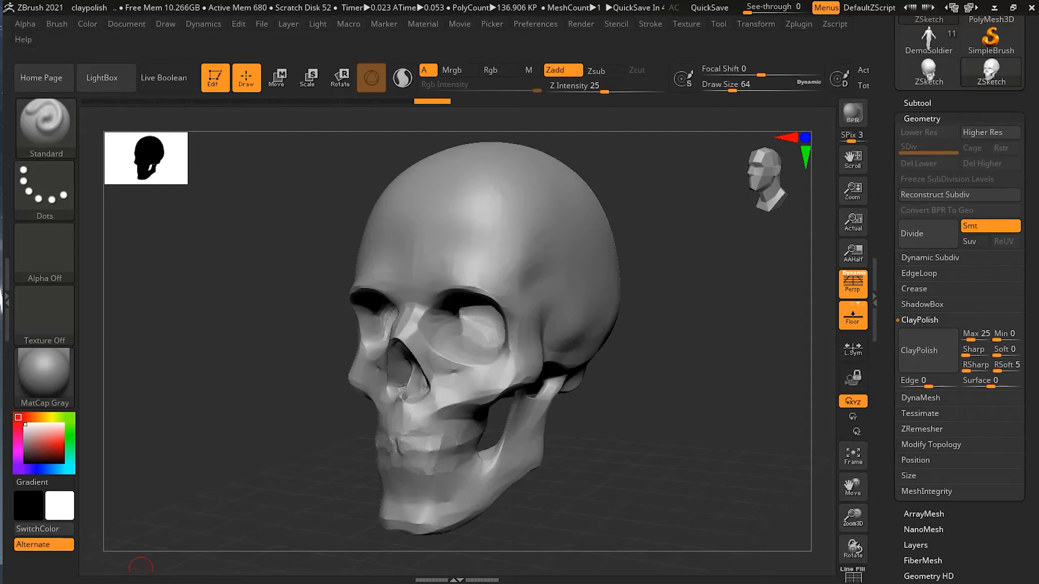
mouse_move(278, 369)
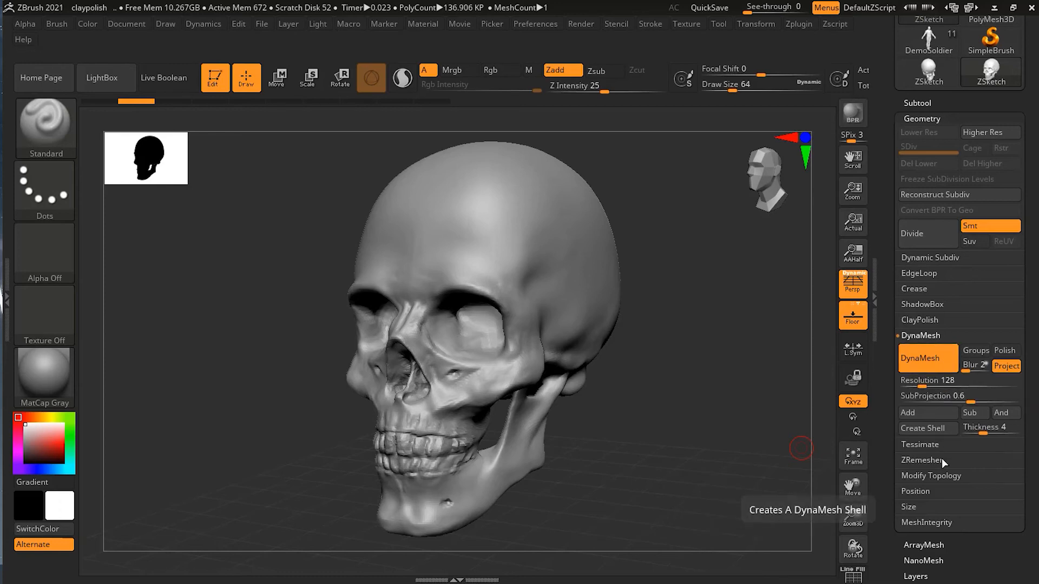
- Bring back the ClayPolish settings to retune Min 7, Soft 17, RSoft 2, Edge 15 and Surface 15
click(919, 320)
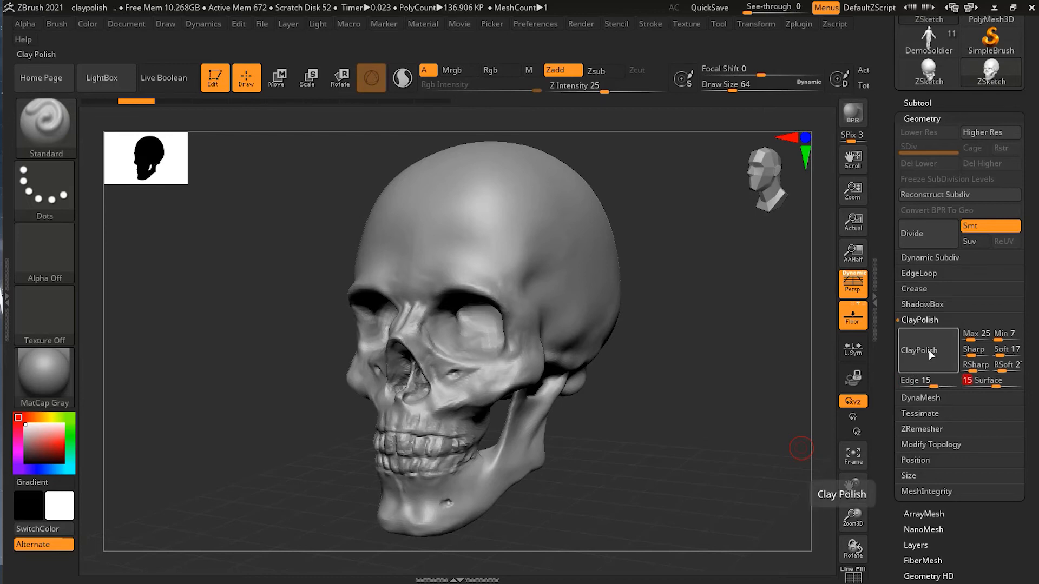
- Polish the skull with the retuned values, then undo back to the detailed mesh
click(926, 351)
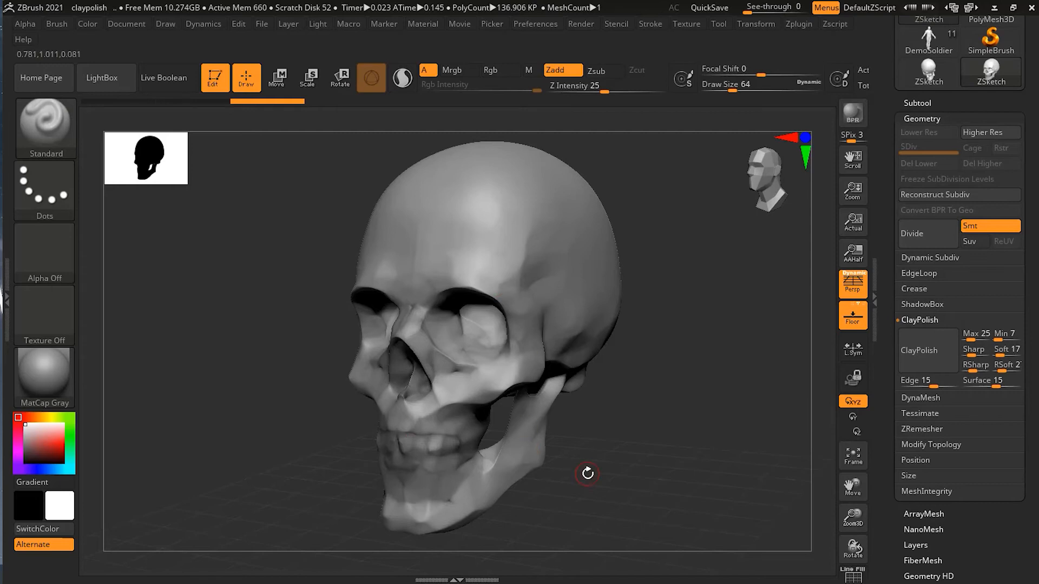
click(500, 71)
text(0)
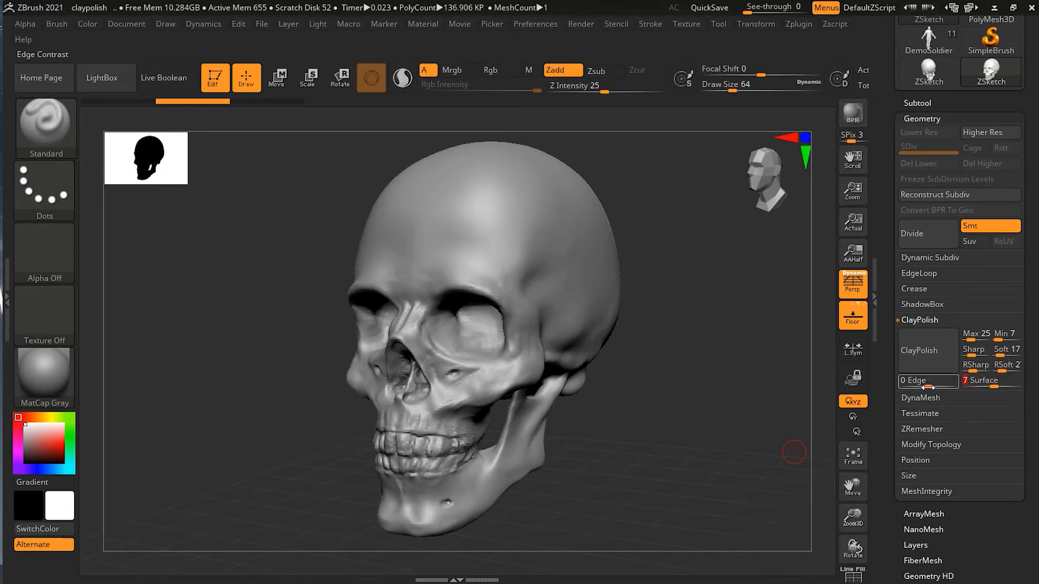
- Lower Edge to 1, set Min 0, adjust Surface and enter Sharp 100 with RSoft 2
click(974, 349)
text(0)
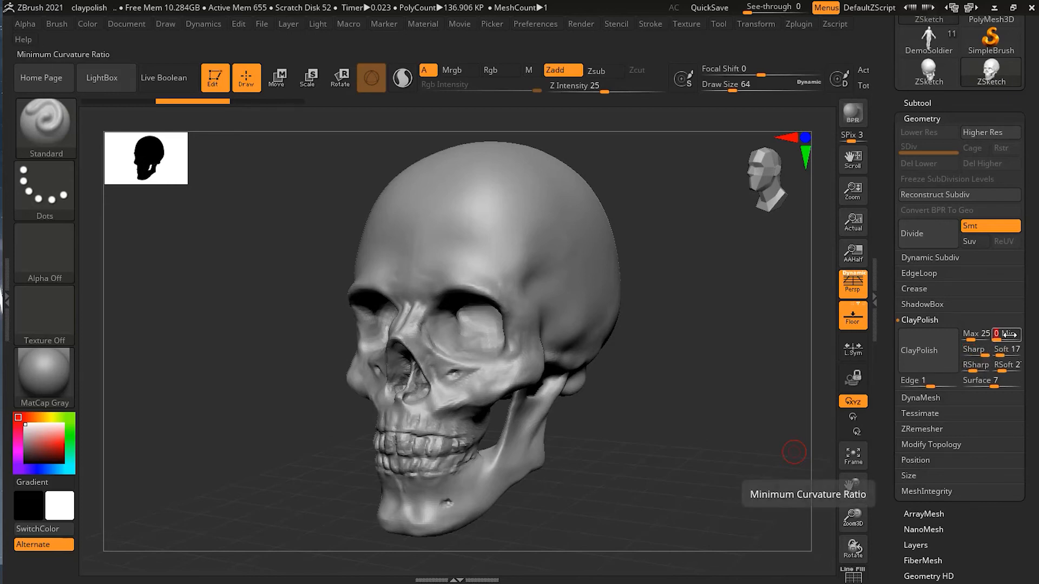
click(926, 349)
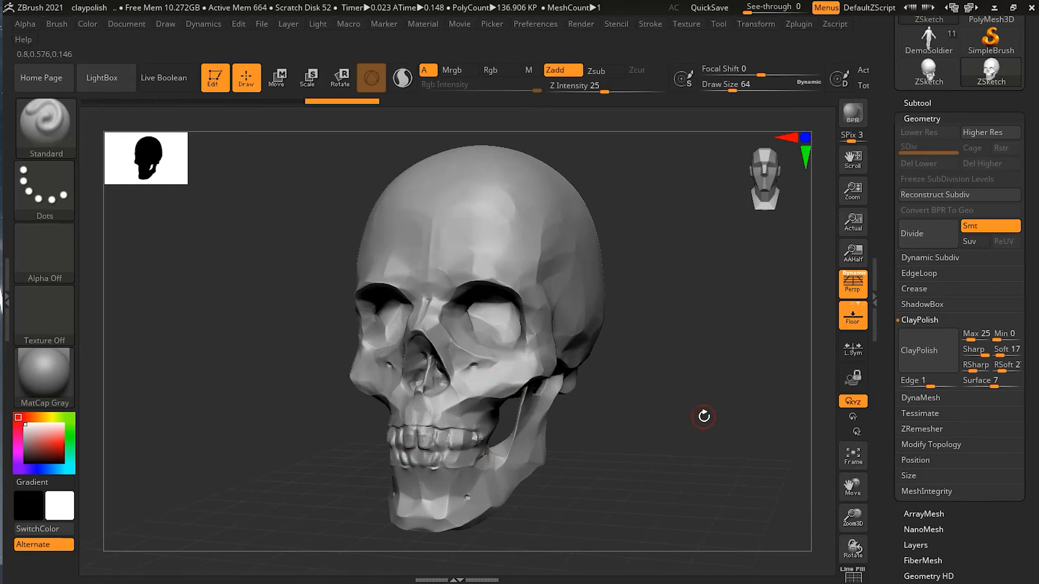
click(491, 70)
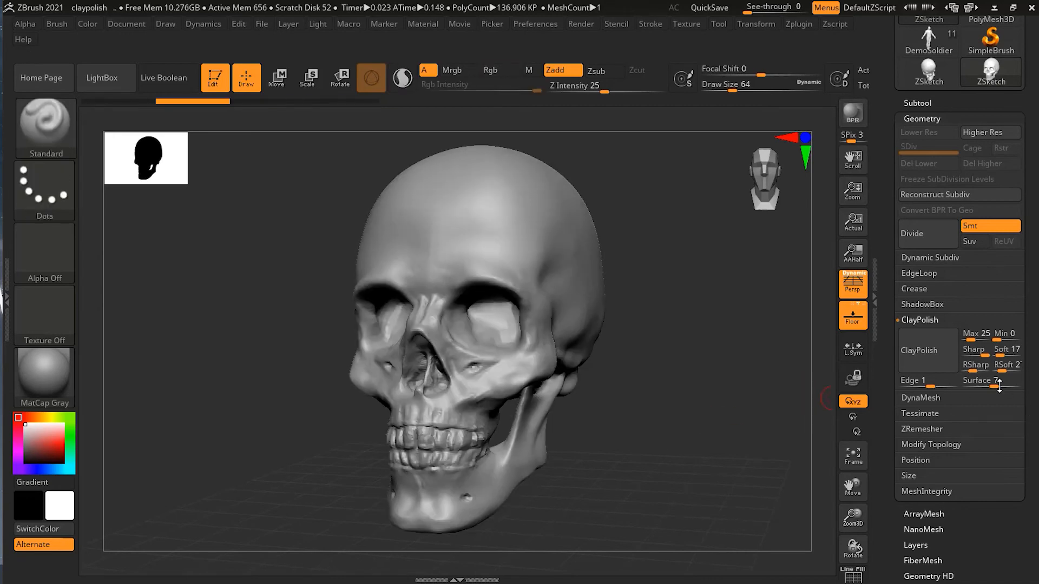
click(974, 350)
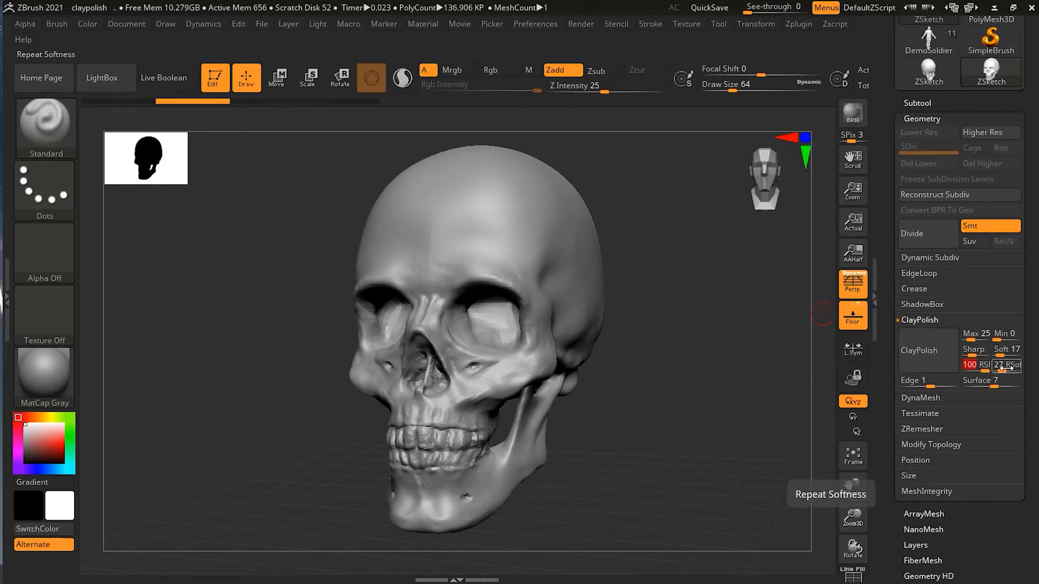
click(926, 349)
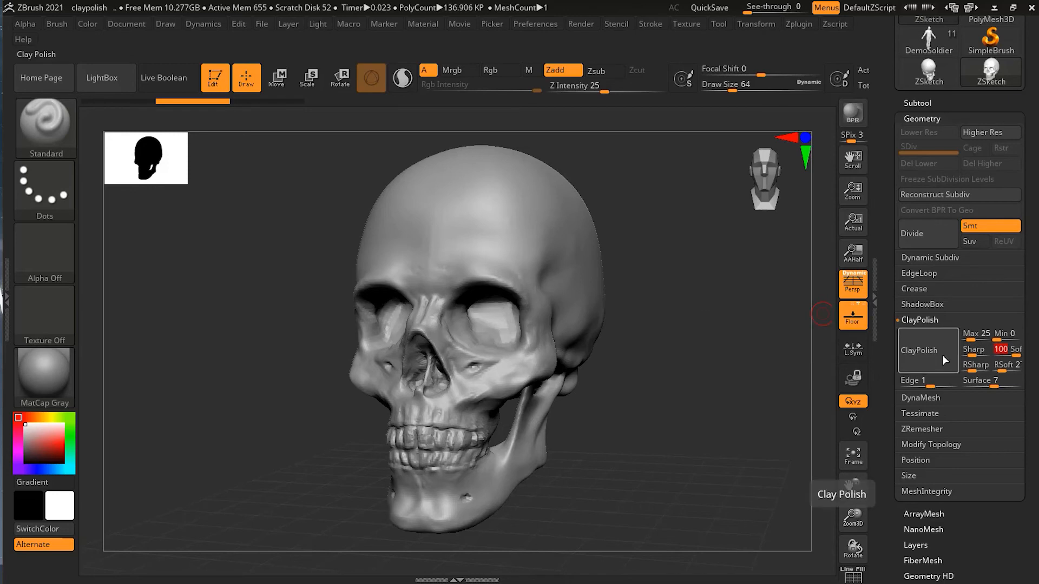
mouse_move(937, 359)
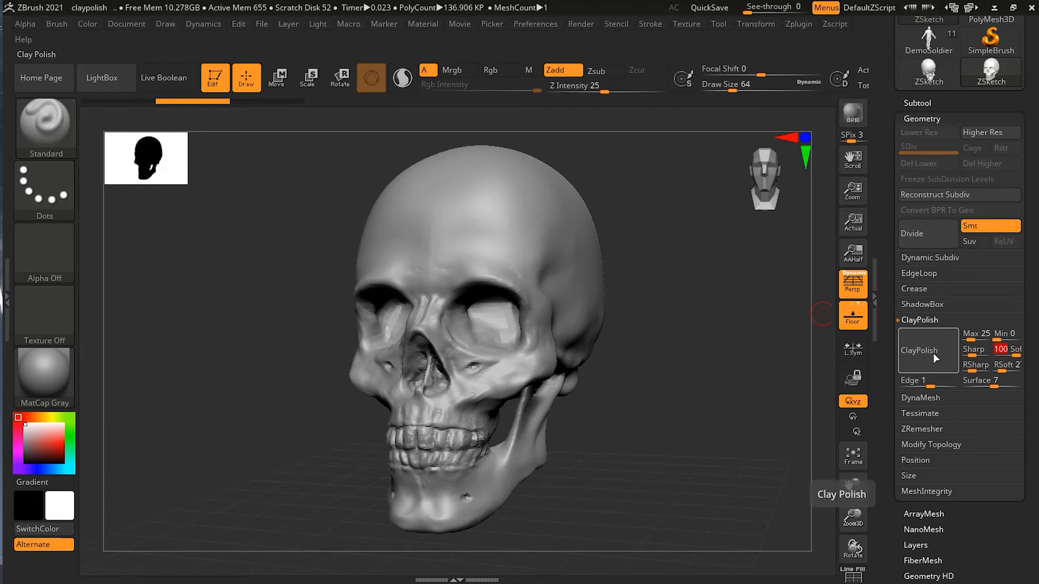
- Polish the skull with Edge 64 so it breaks into sharp, rippled, creased planes
click(919, 351)
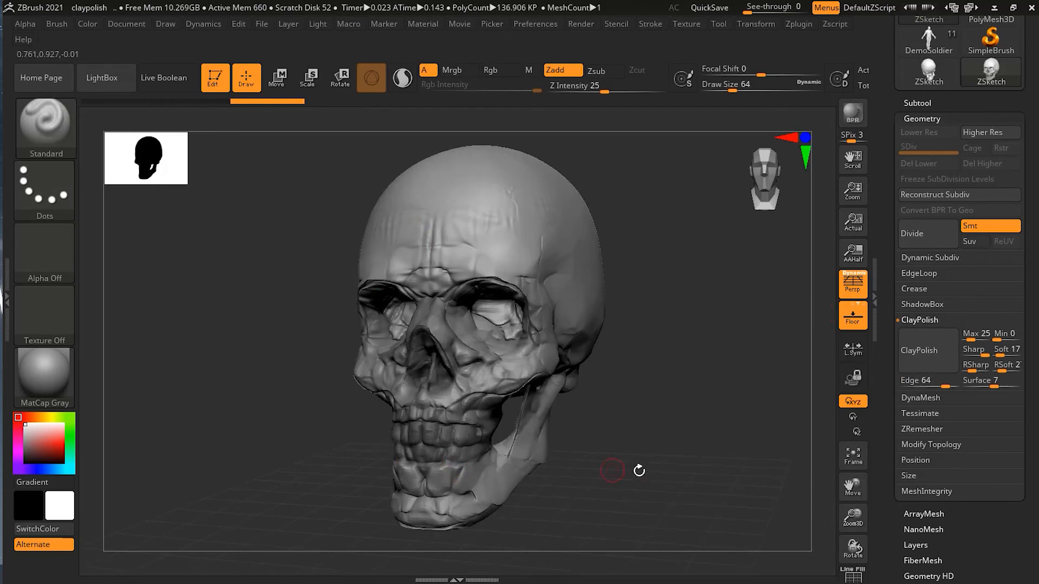
- Repolish with Edge 12 / Surface 59, then again with Edge 1 / Surface 10 for cleaner planes
click(491, 71)
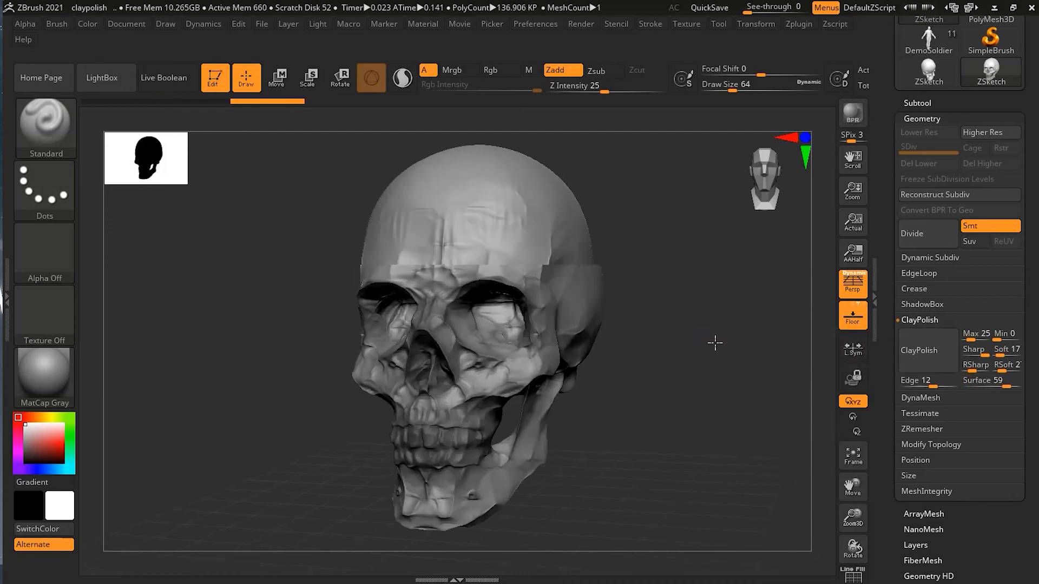
click(500, 69)
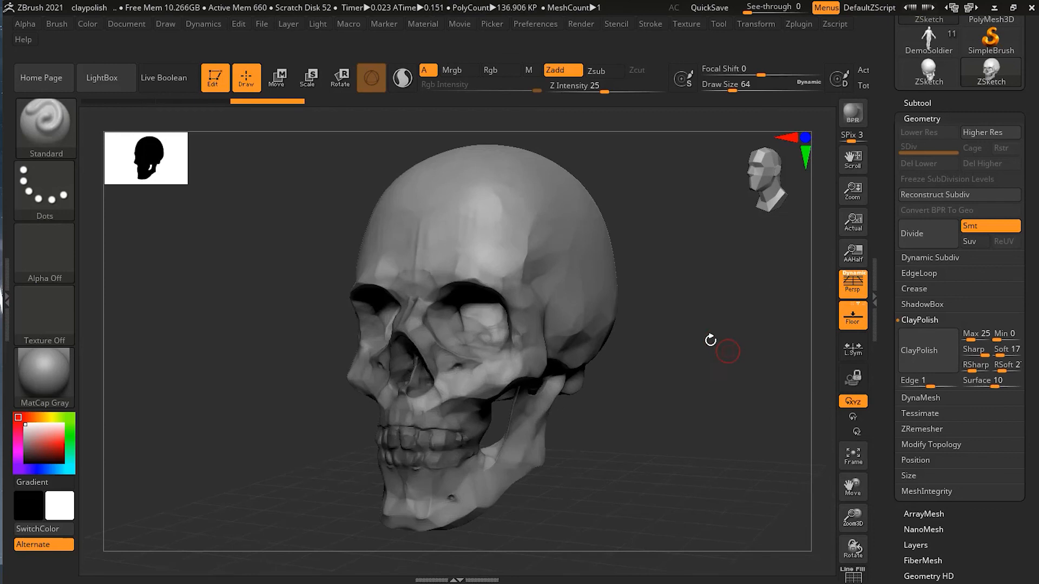
- Run one more polish at Edge 1 and Surface 10, leaving crisp planes and smooth broad surfaces
click(490, 70)
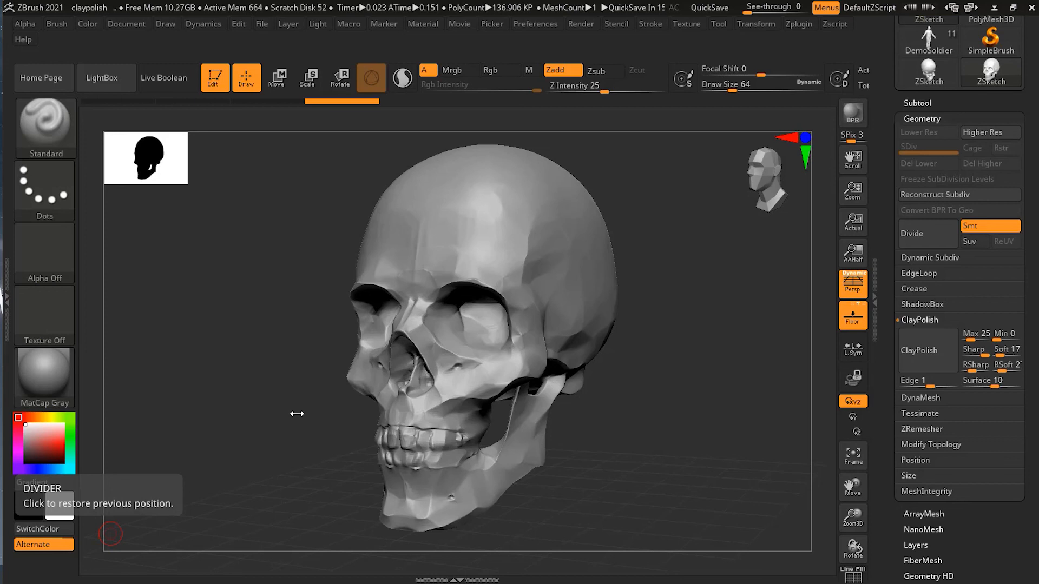
mouse_move(557, 313)
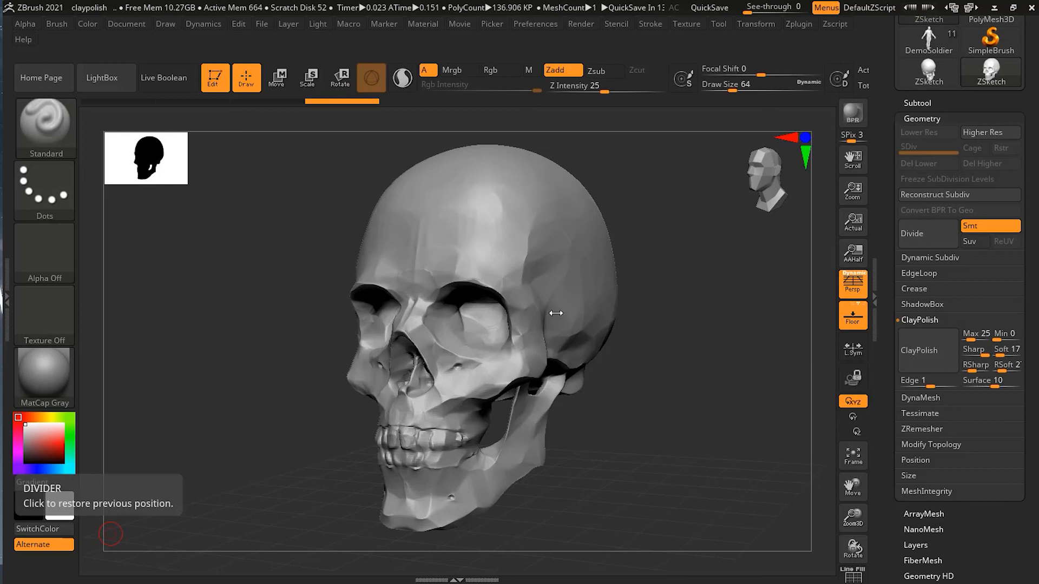
mouse_move(496, 250)
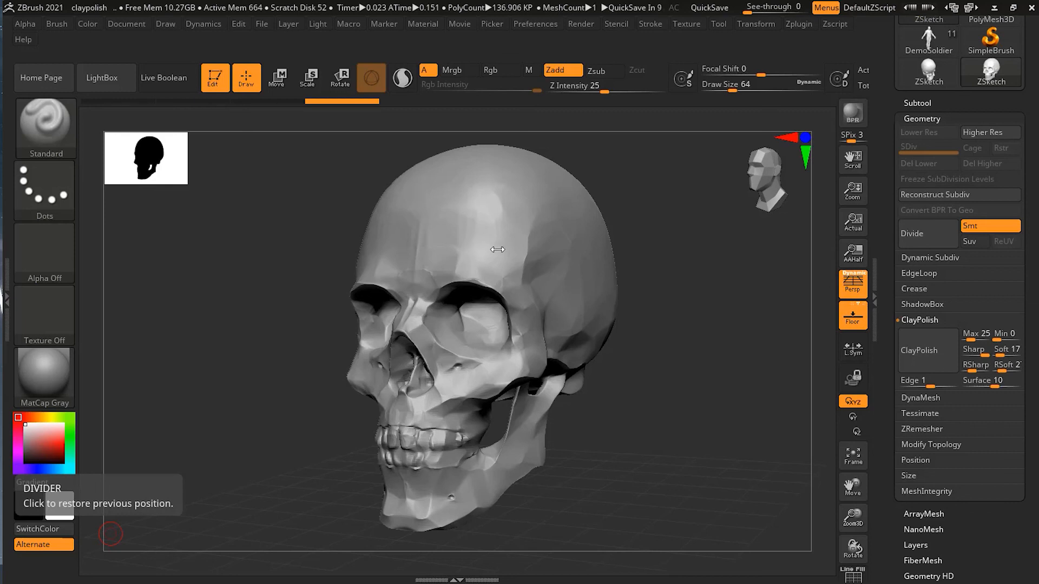
mouse_move(545, 405)
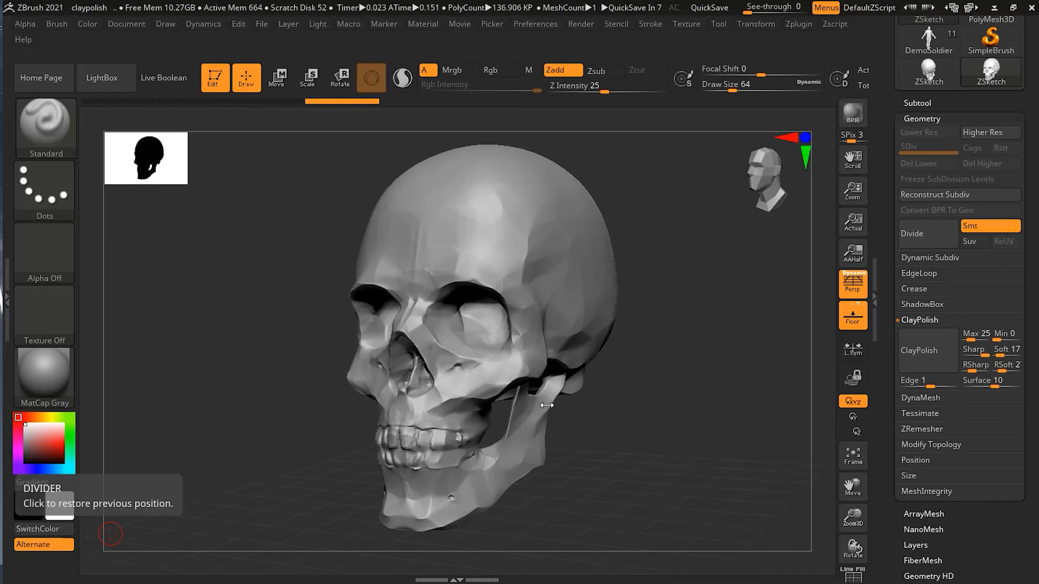
click(708, 8)
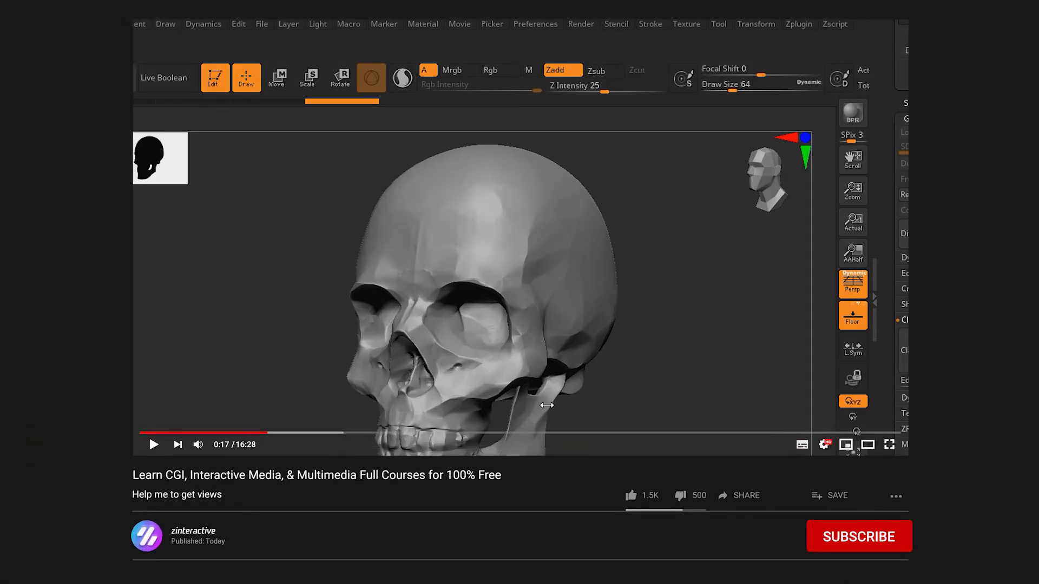
- Subscribe to the zinteractive channel and turn on the bell for new uploads
click(858, 535)
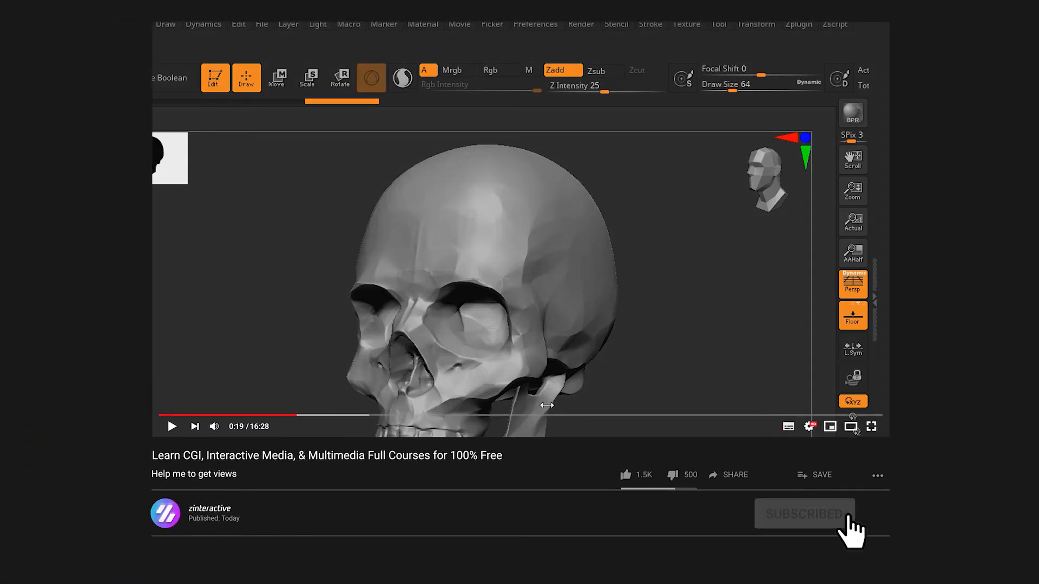
click(804, 513)
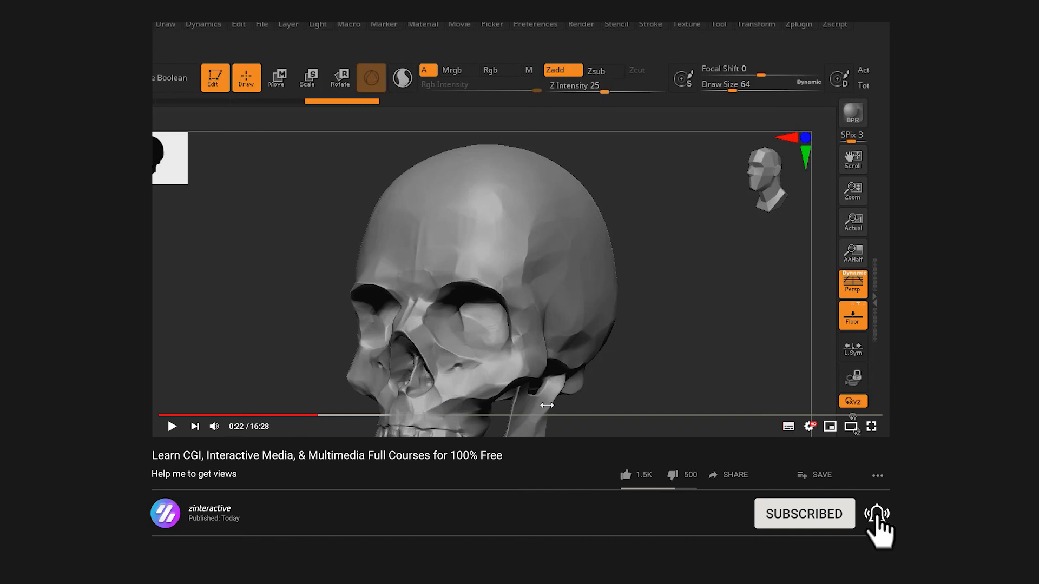